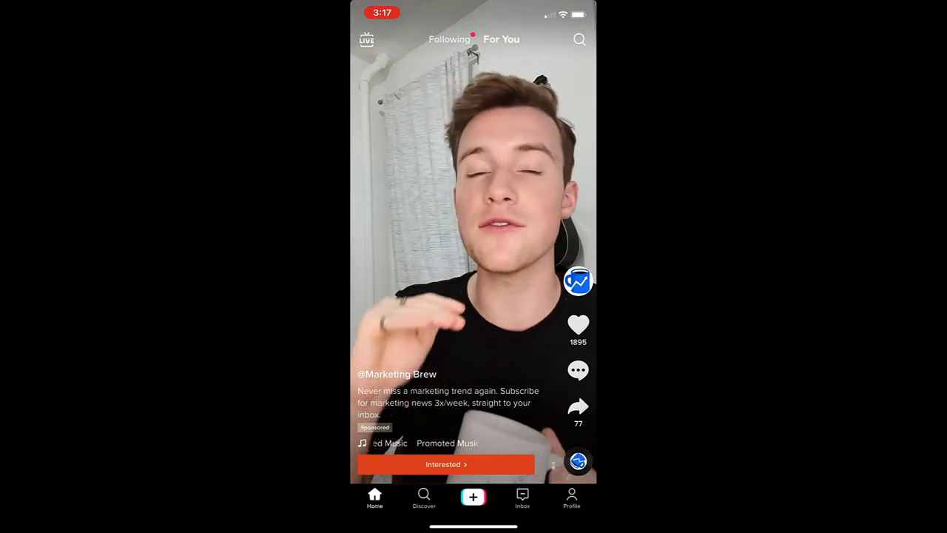
Enter ad text 'Beauty created for You' and set the call to action to Visit store
left_click(445, 464)
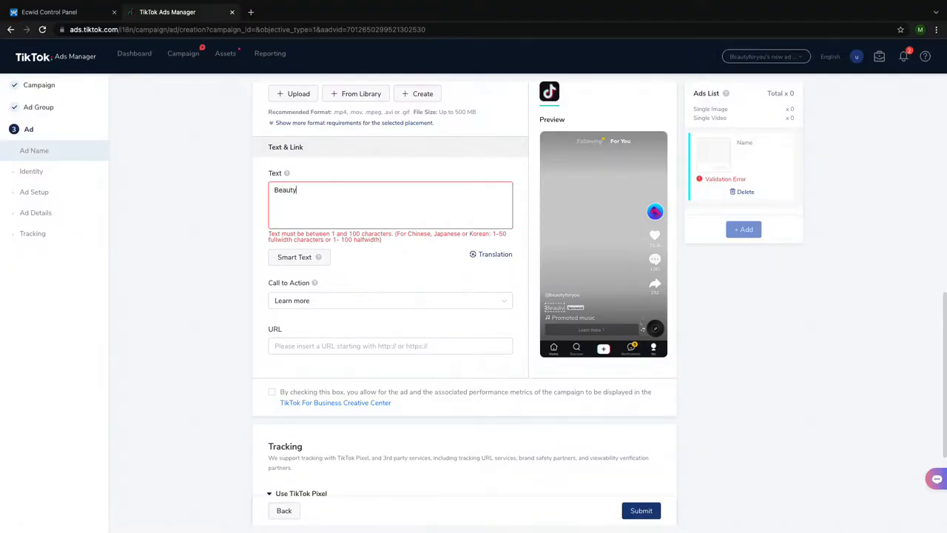
type("created for")
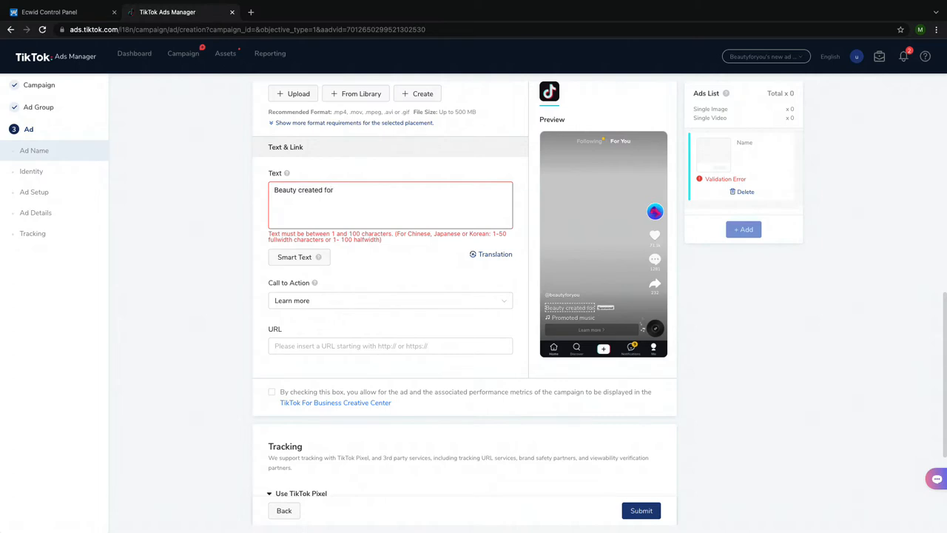
left_click(390, 300)
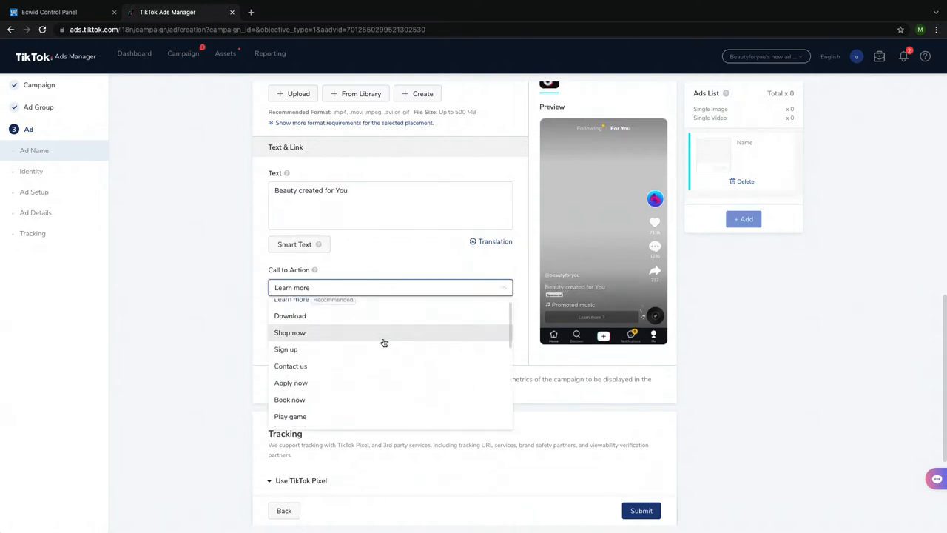
scroll("down", 3)
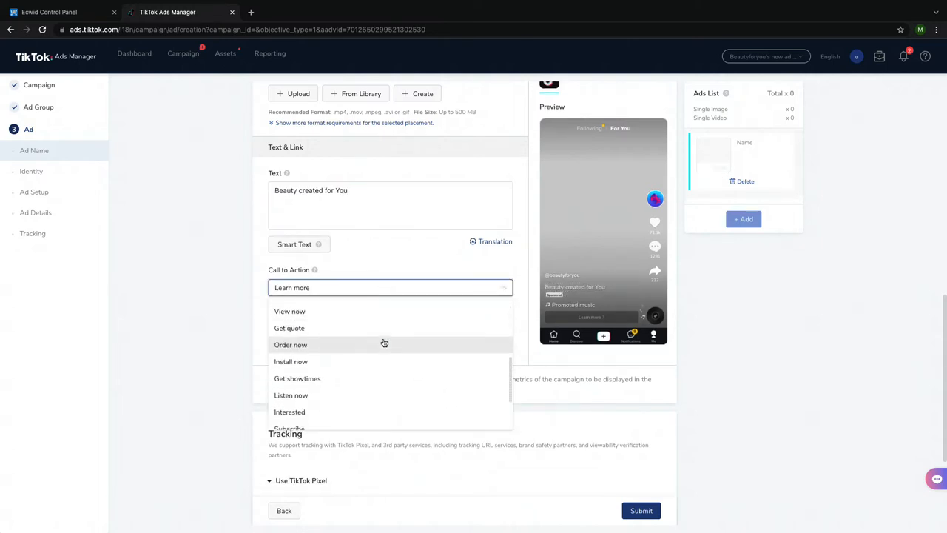
scroll("down", 3)
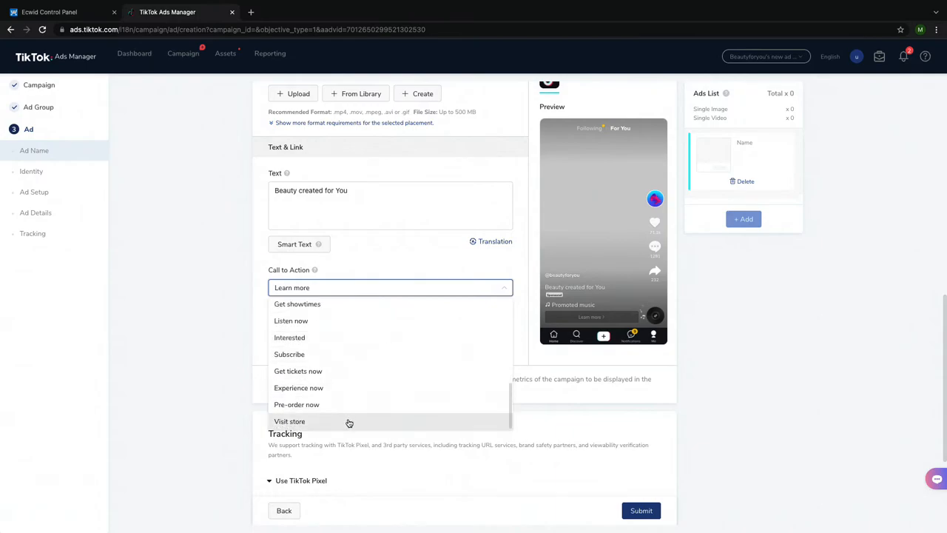
left_click(59, 12)
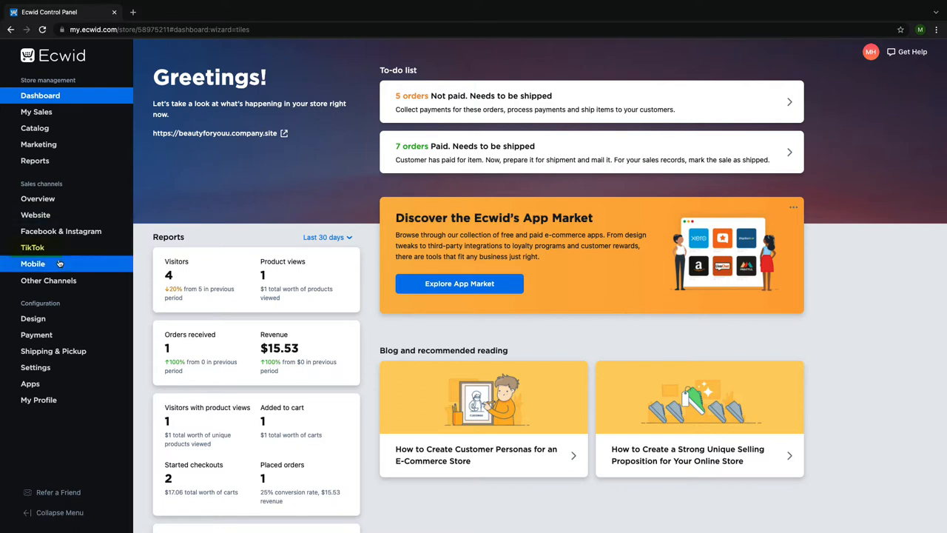
Open Ecwid's TikTok sales channel page and follow the connected Ad Account link
left_click(33, 247)
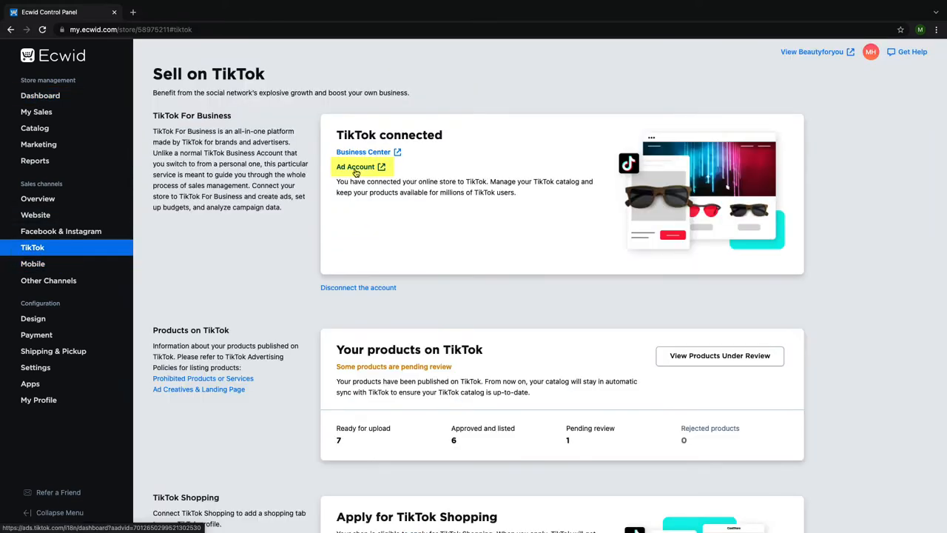
left_click(359, 166)
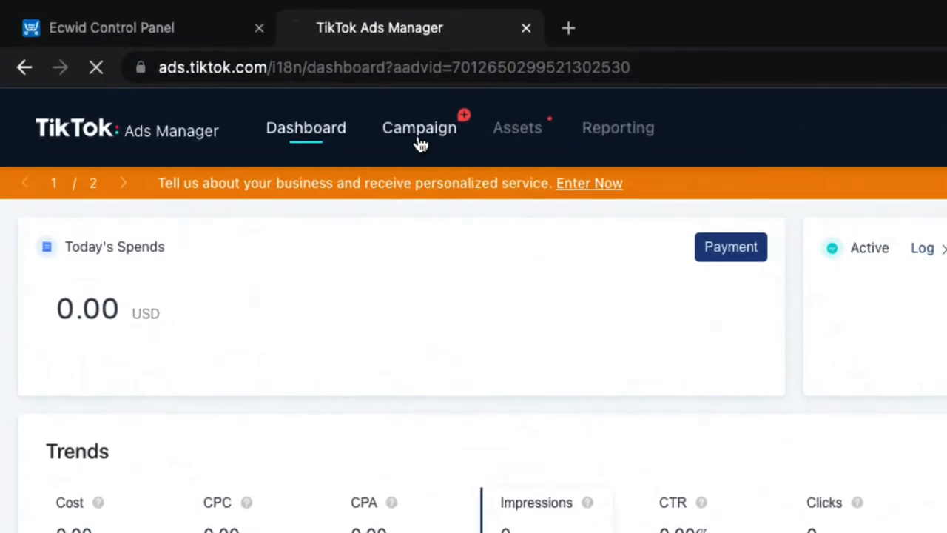
Go to the Campaign section and create a new campaign
left_click(419, 127)
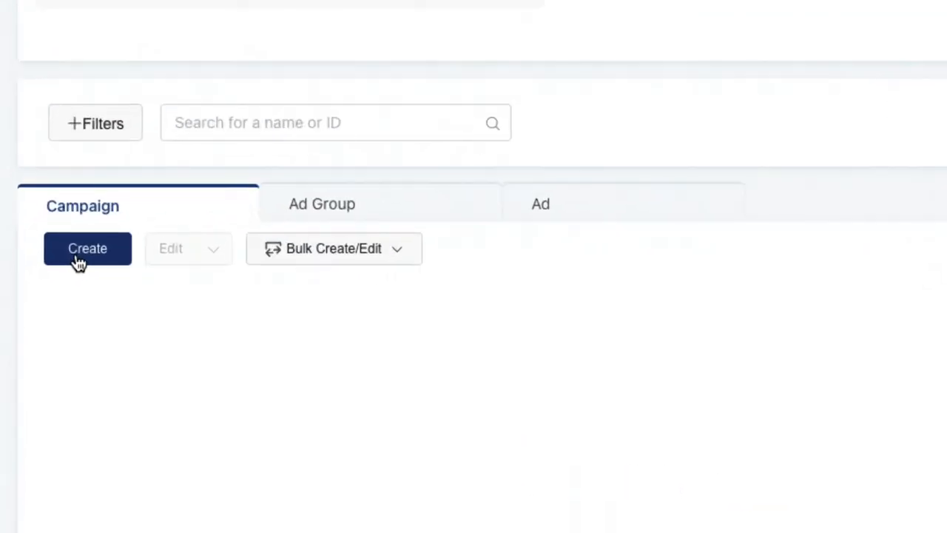
left_click(87, 248)
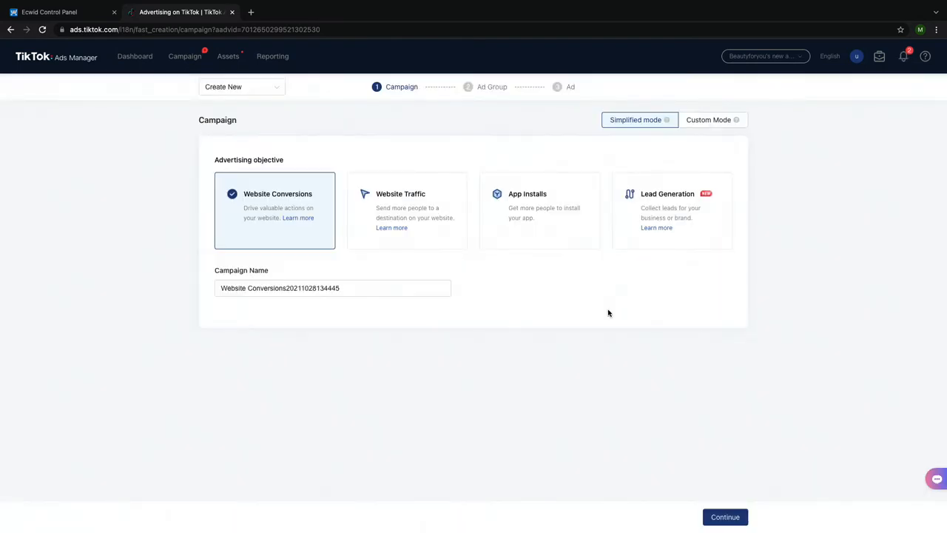
mouse_move(691, 181)
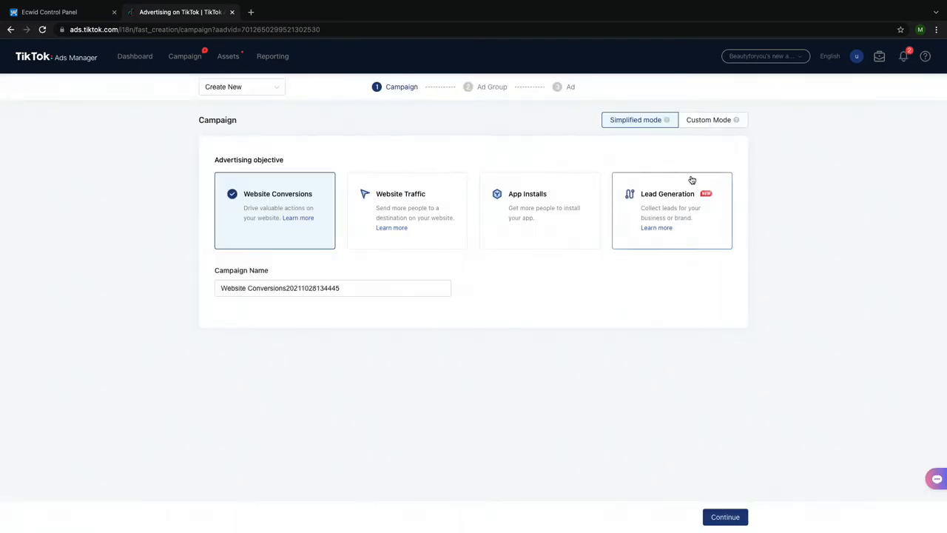
Switch to Custom Mode, confirm starting over, and scroll to the Traffic campaign settings
left_click(708, 119)
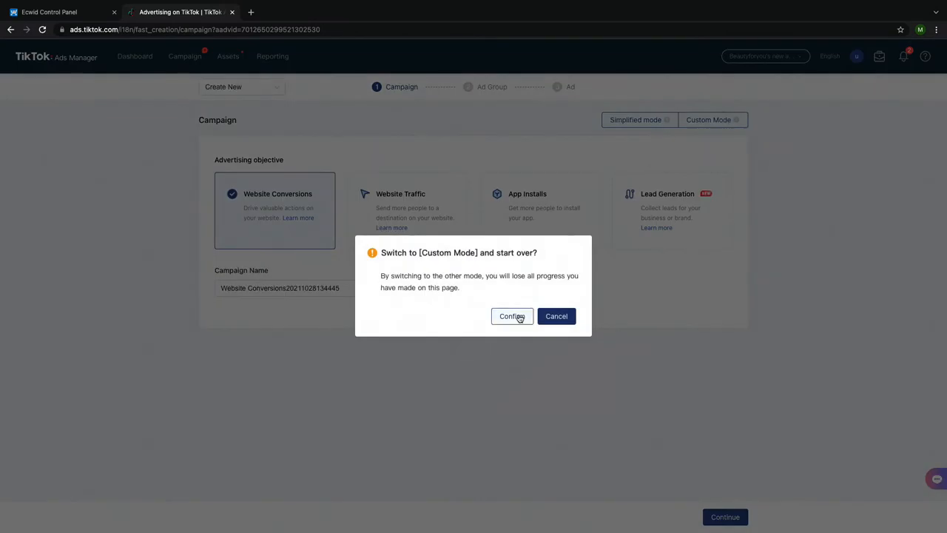
left_click(512, 316)
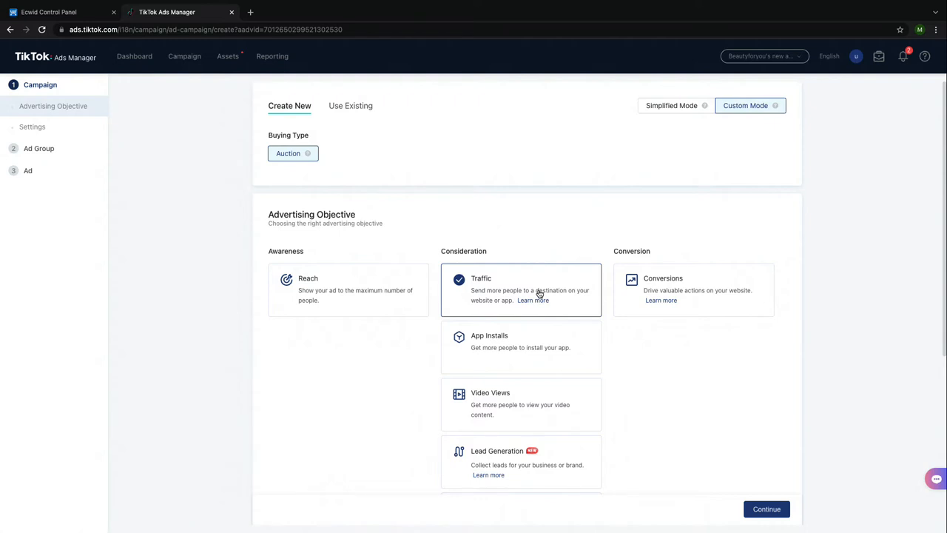
scroll("down", 3)
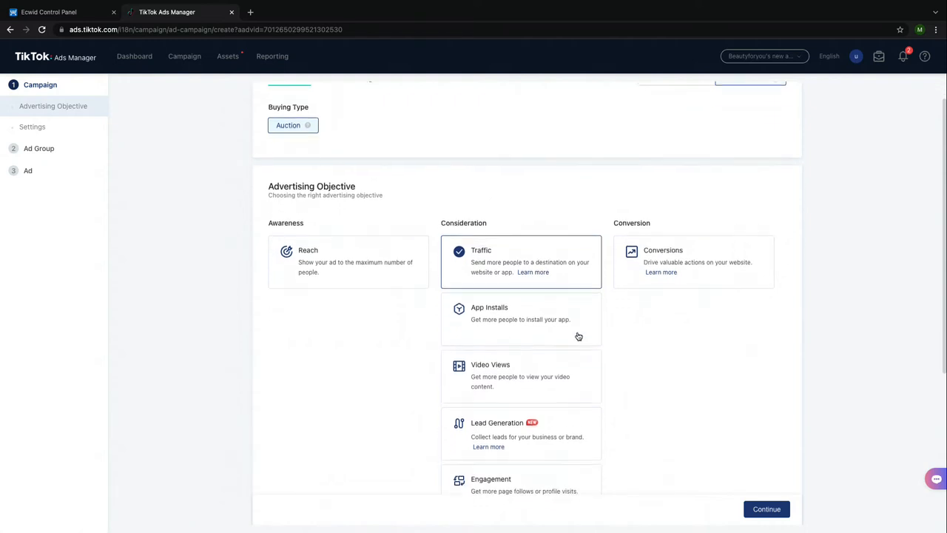
scroll("down", 3)
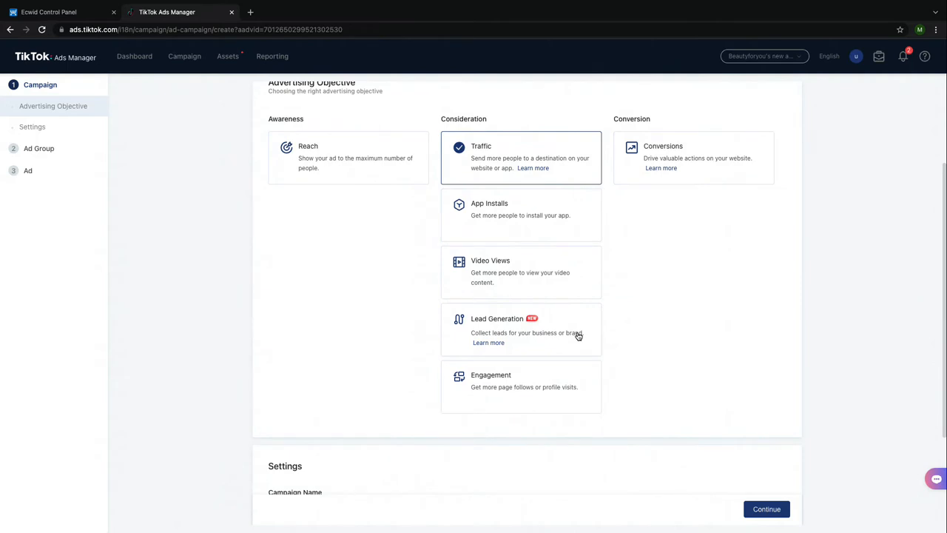
scroll("down", 3)
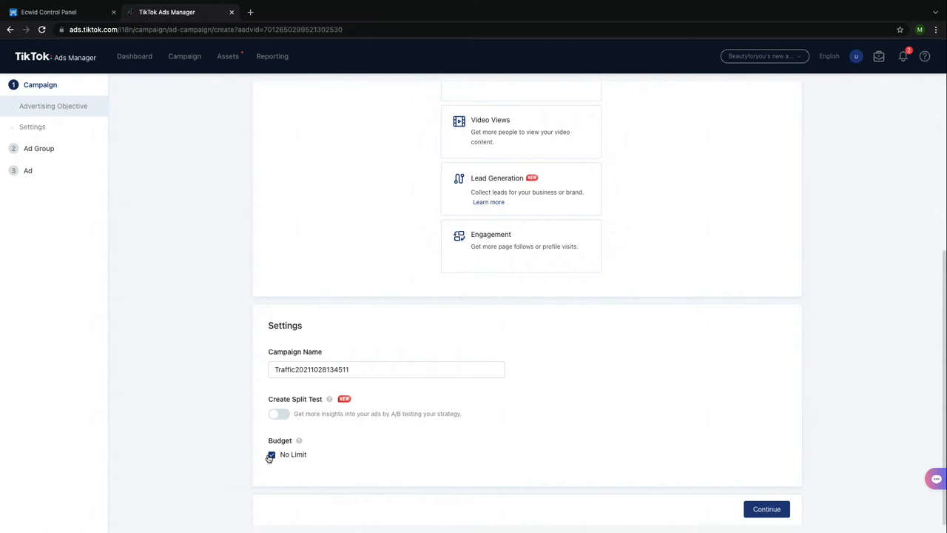
Turn off No Limit, set a 200 campaign budget, and continue to ad group setup
left_click(272, 454)
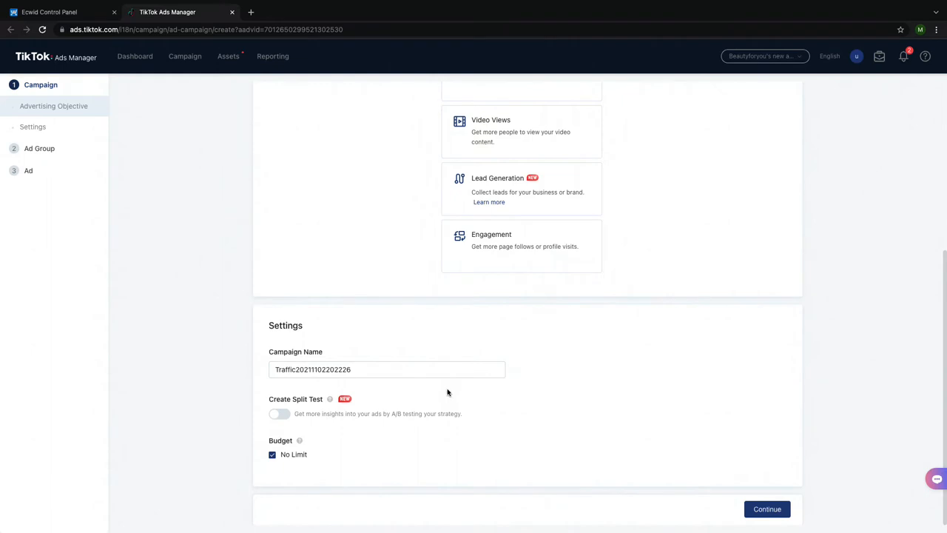
left_click(272, 454)
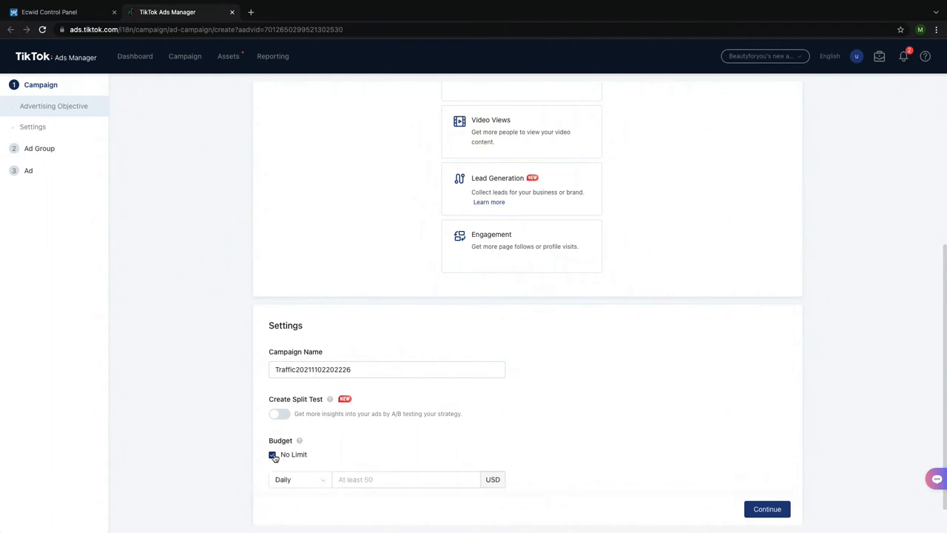
left_click(299, 479)
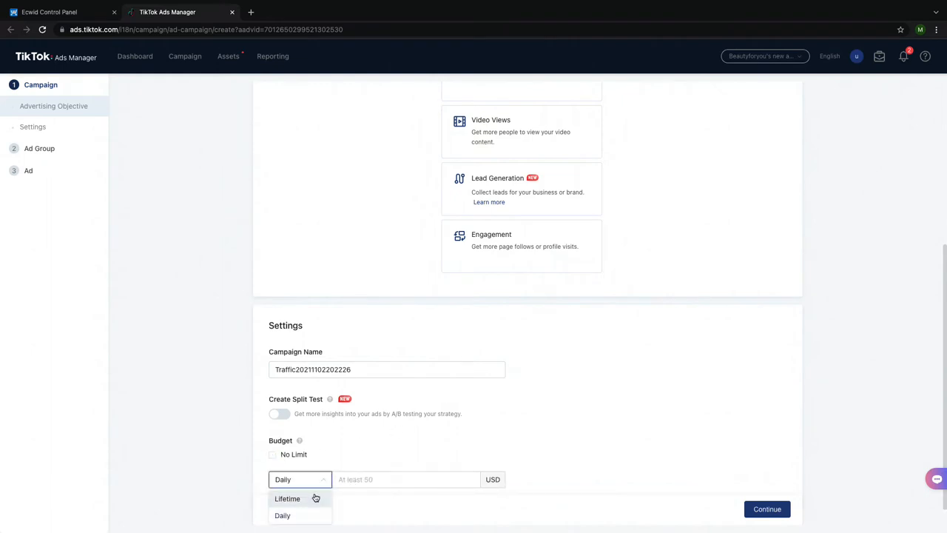
left_click(287, 498)
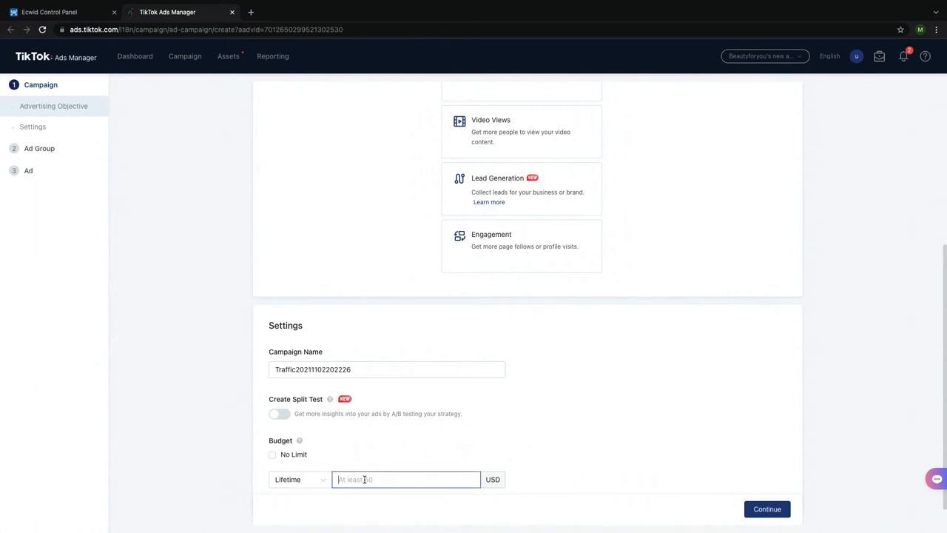
type("200")
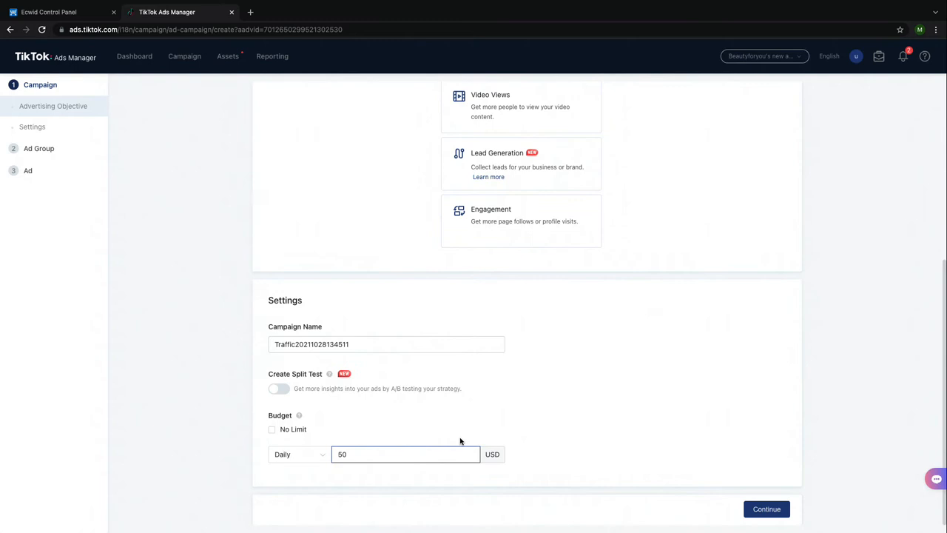
left_click(766, 509)
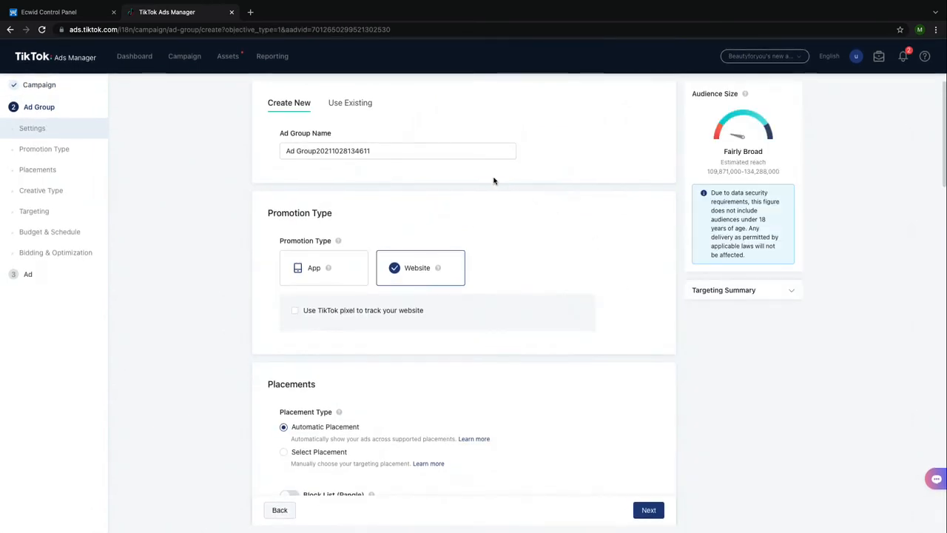
mouse_move(405, 194)
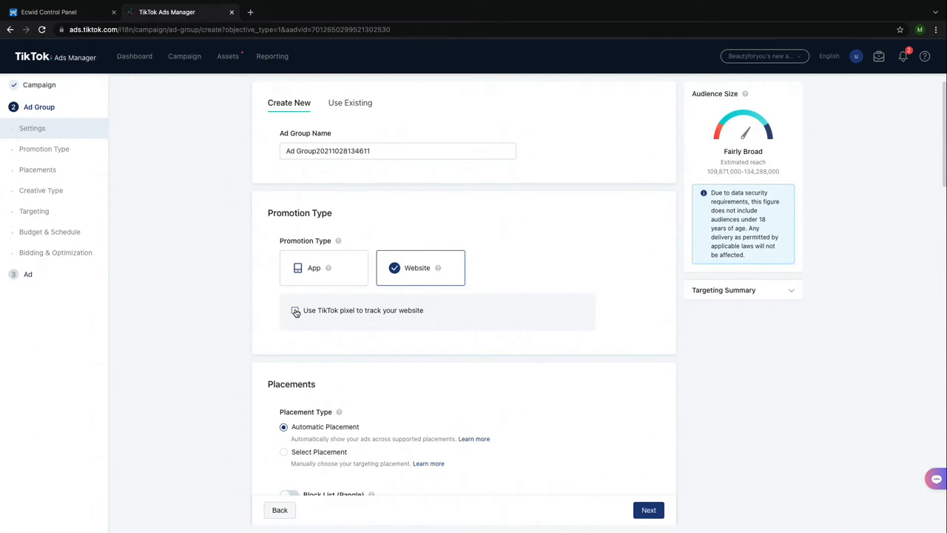
Enable tracking with pixel 'Beautyforyou's new pixel' and optimize for Add to Cart
left_click(295, 310)
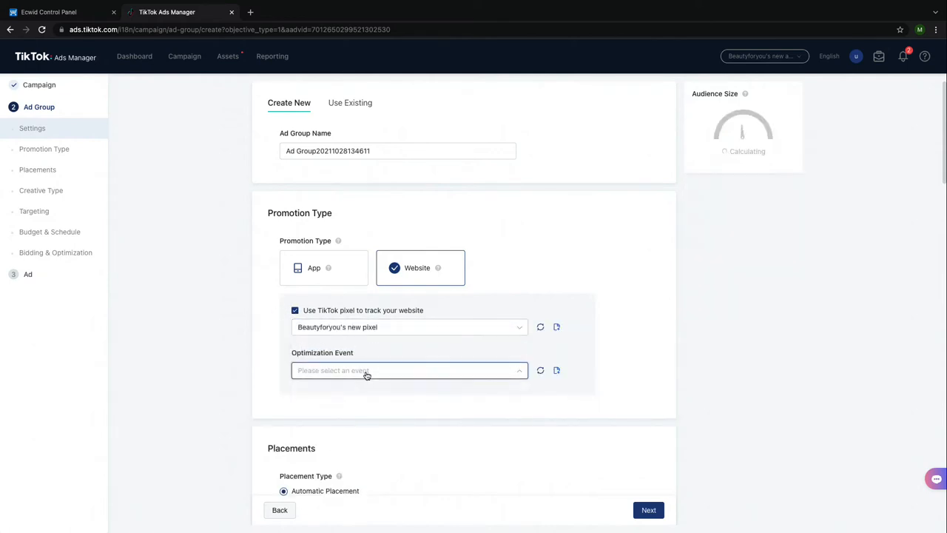
left_click(407, 370)
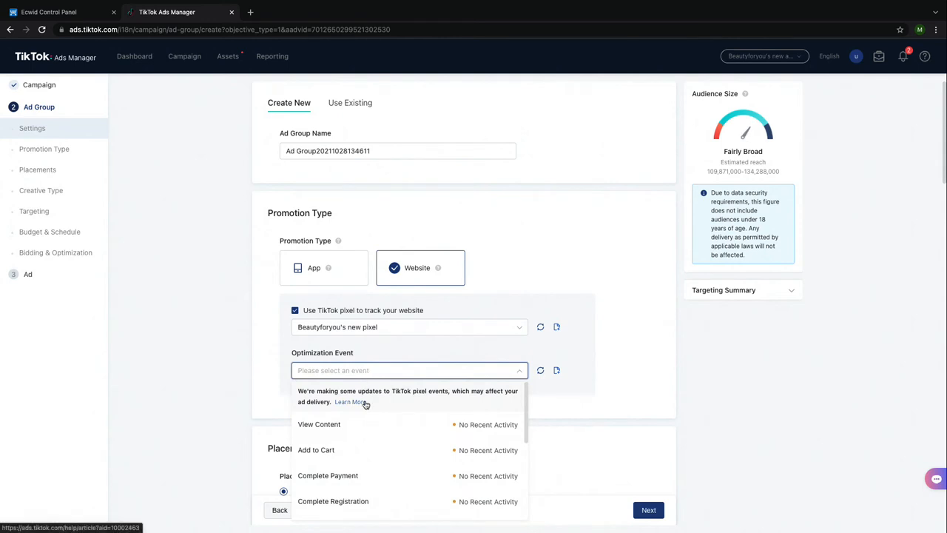
left_click(316, 449)
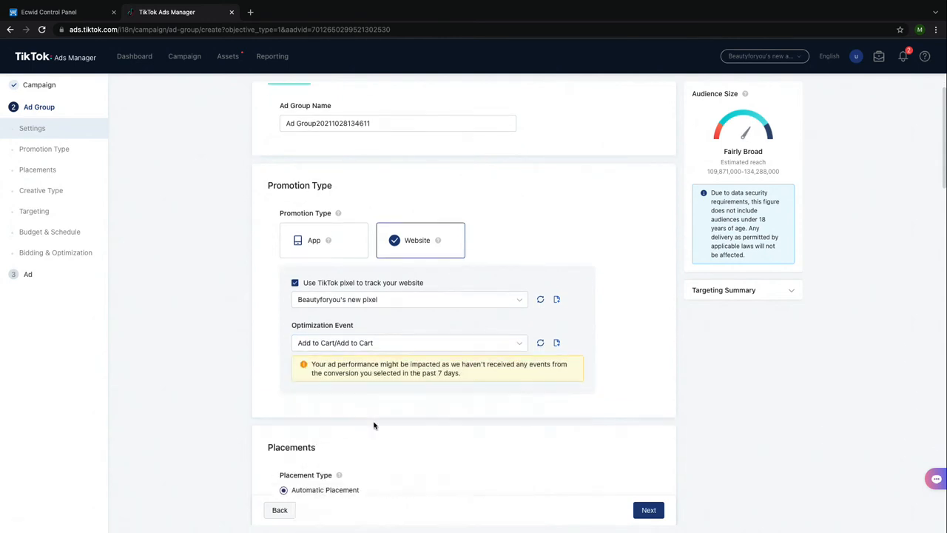
scroll("down", 3)
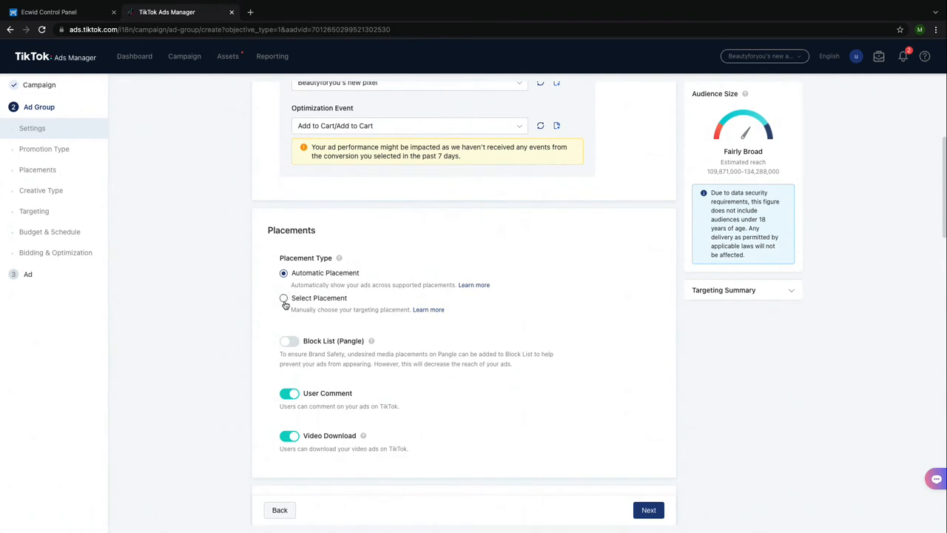
Choose Select Placement and uncheck News Feed App Series, keeping TikTok checked
left_click(284, 297)
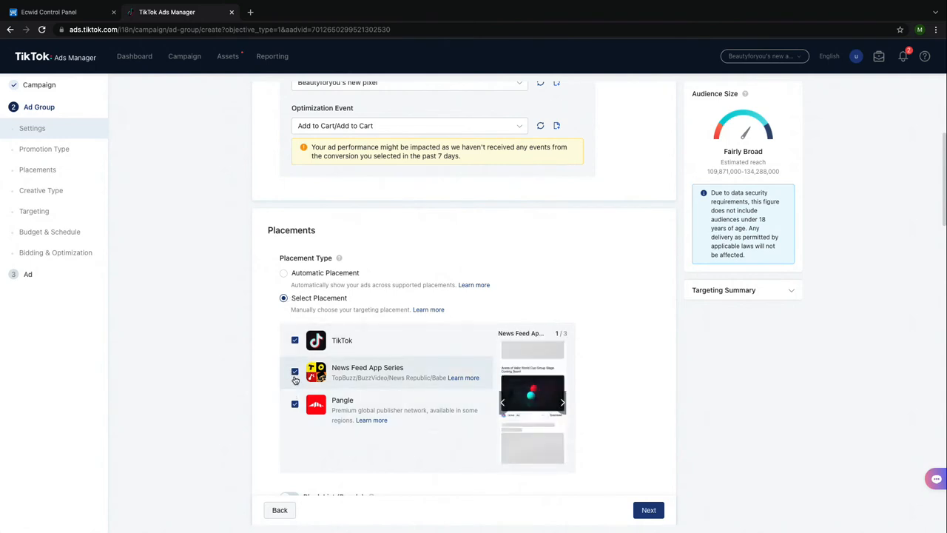
left_click(294, 371)
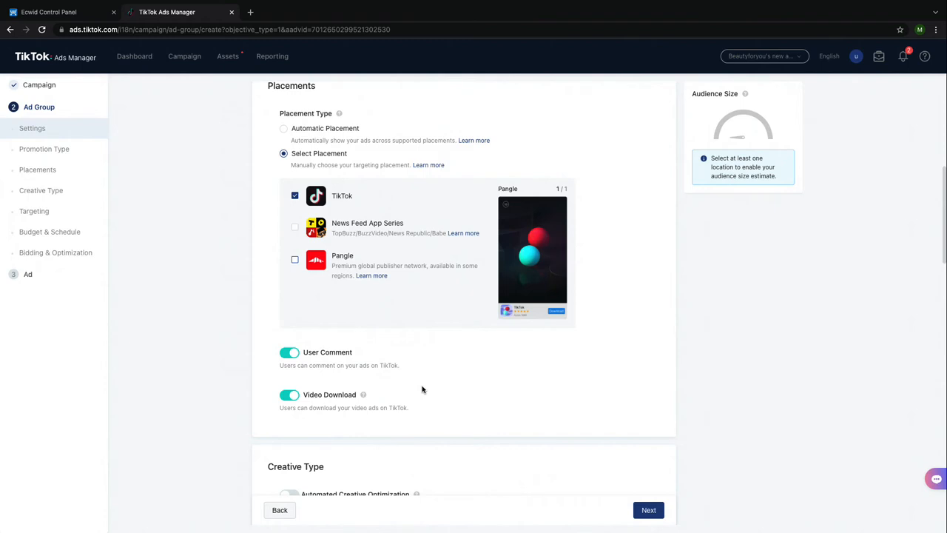
mouse_move(306, 416)
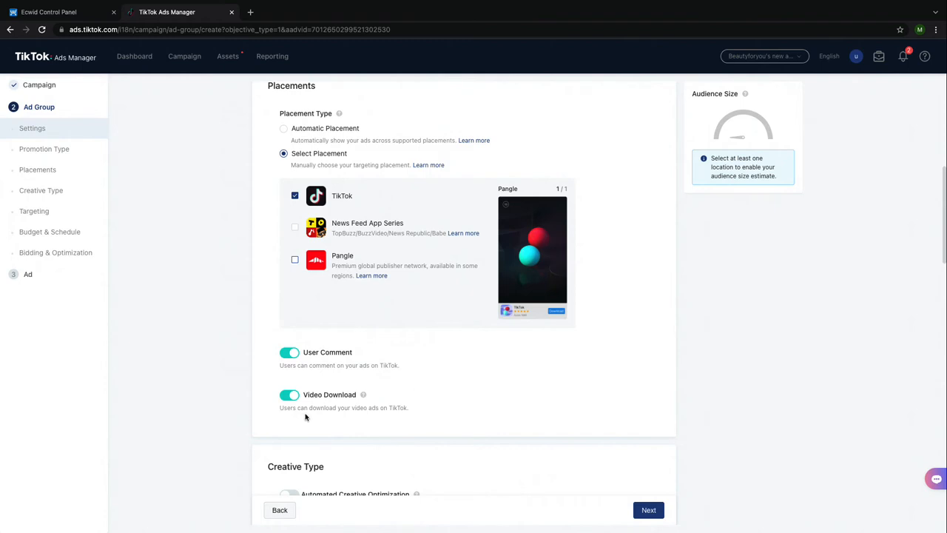
scroll("down", 3)
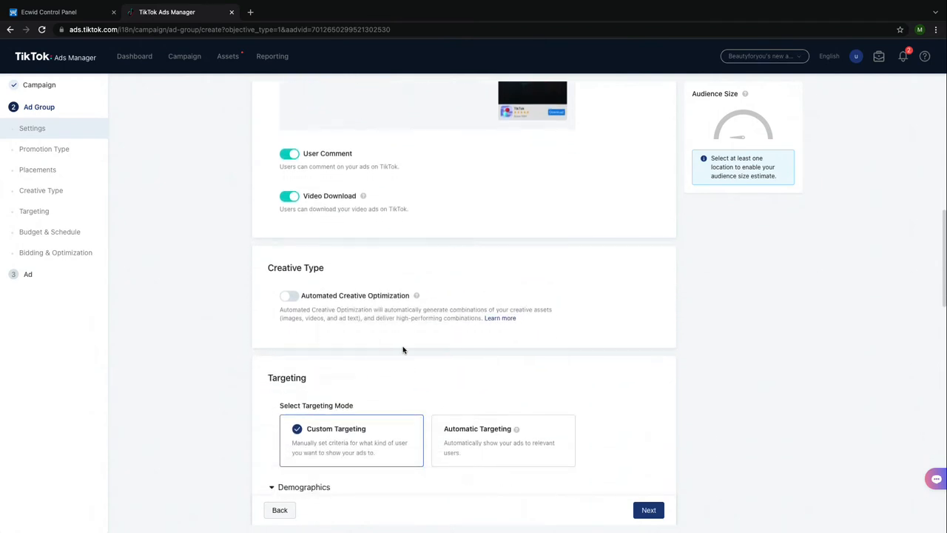
Scroll down to the Targeting section's Interest & Behavior options
scroll("down", 3)
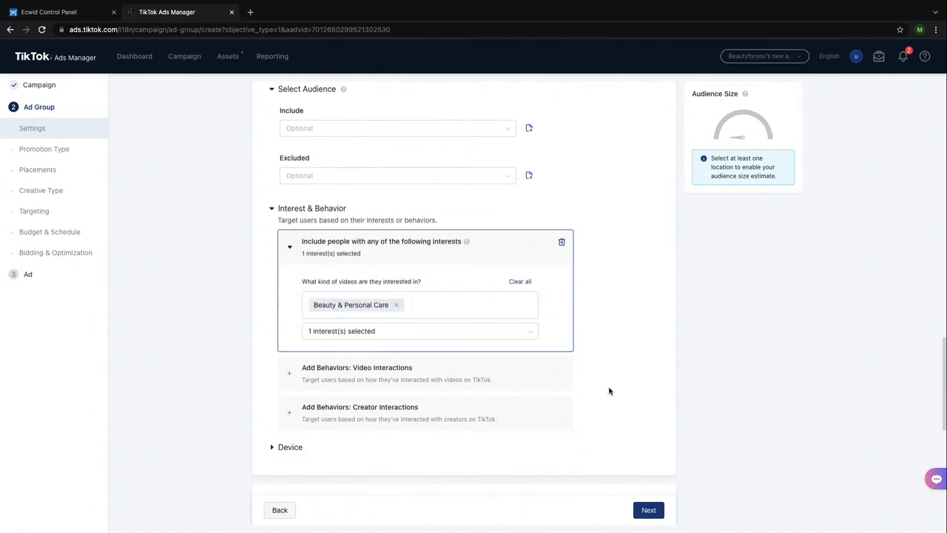
Enter a 20 USD daily ad group budget and proceed to the Ad creation step
scroll("down", 3)
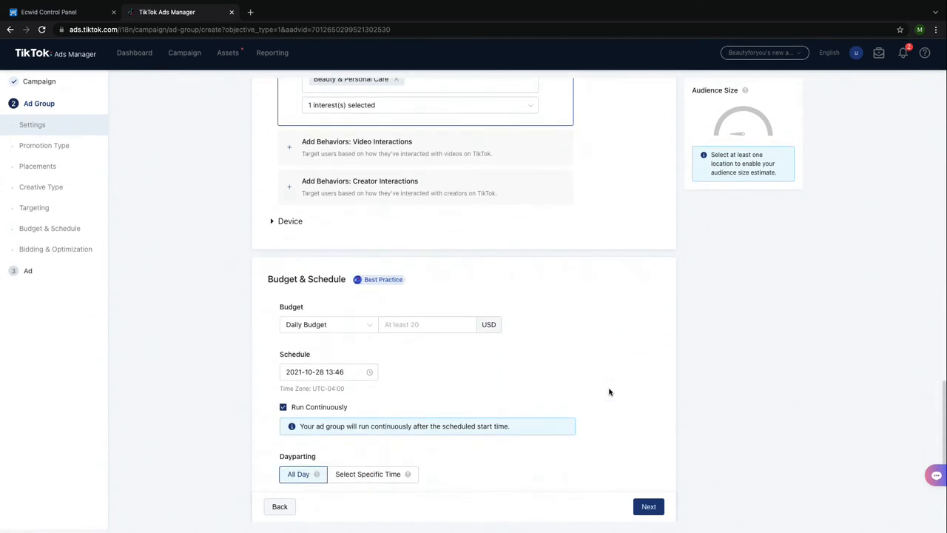
left_click(427, 328)
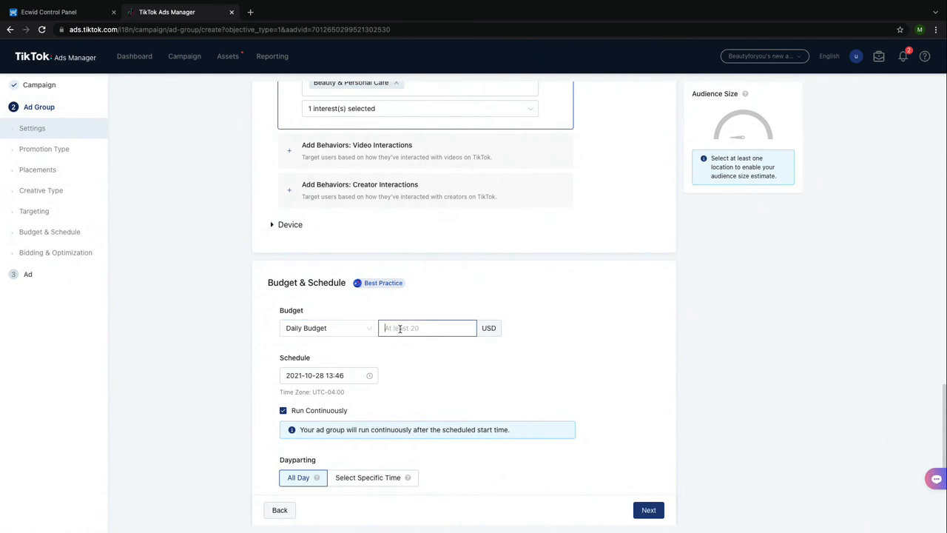
type("20.00")
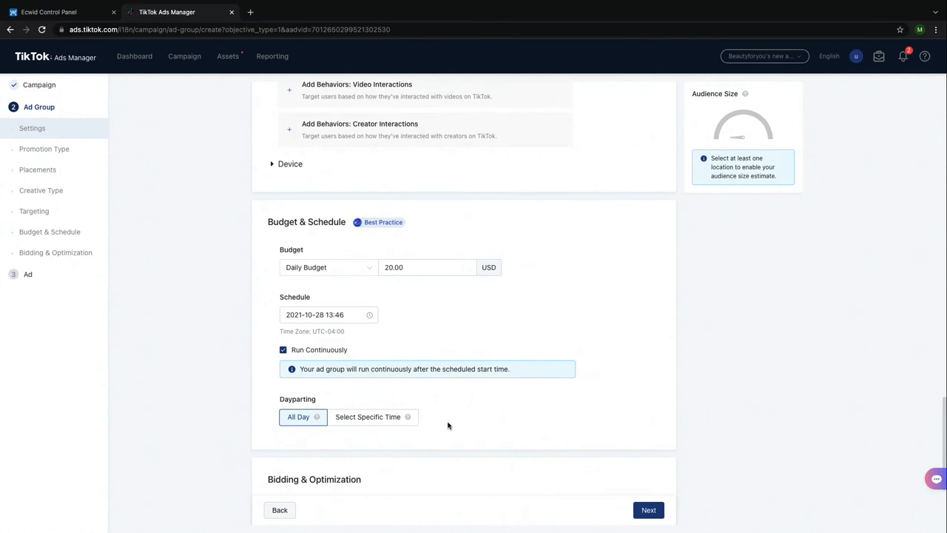
scroll("down", 3)
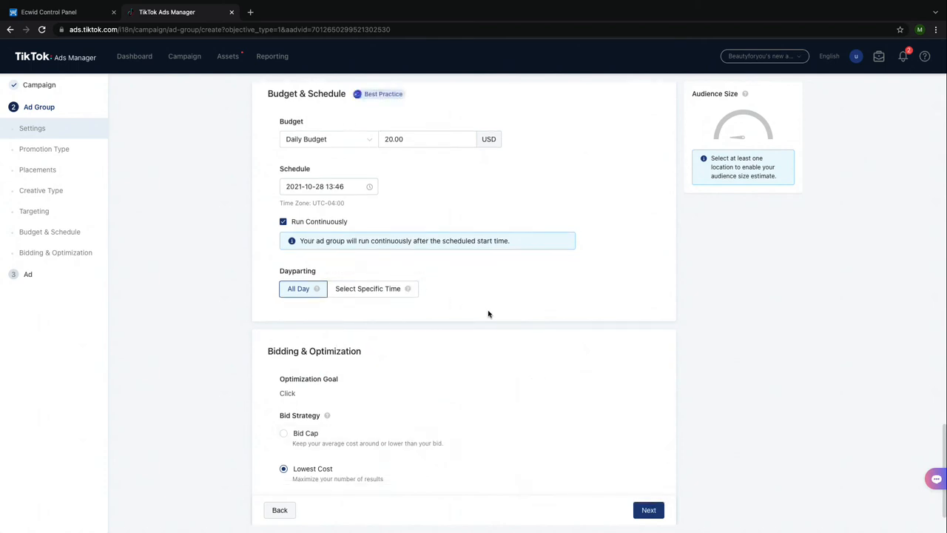
scroll("down", 3)
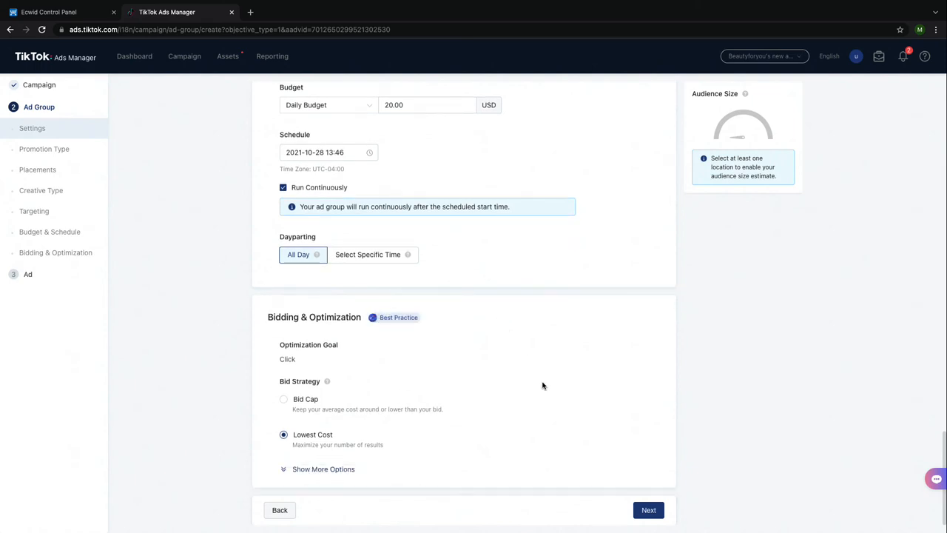
left_click(648, 510)
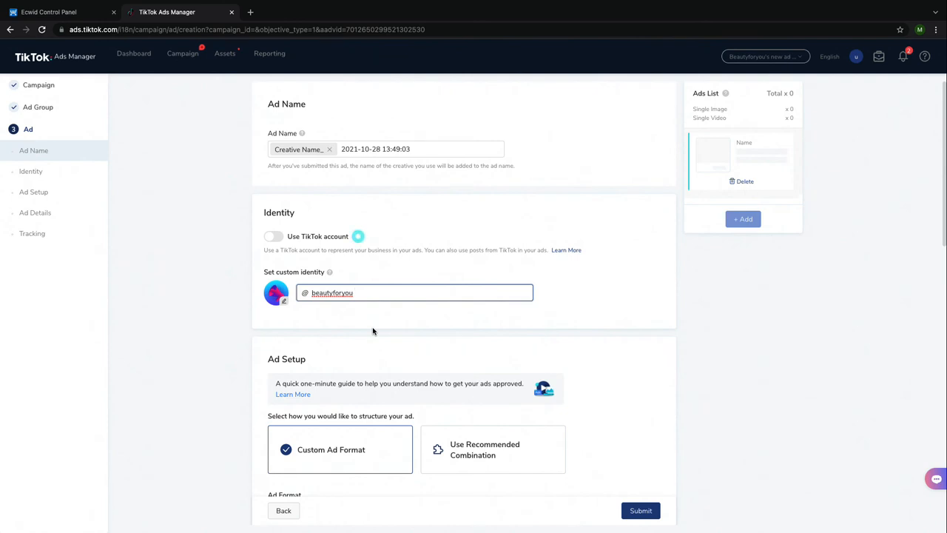
Scroll past Ad Name, Identity and Ad Setup to Ad Details and bring up video templates
scroll("down", 3)
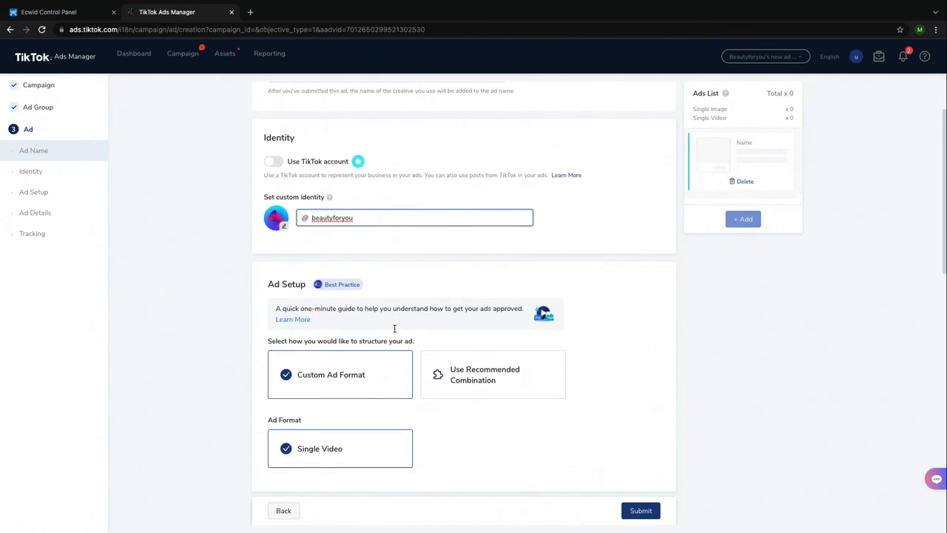
scroll("down", 3)
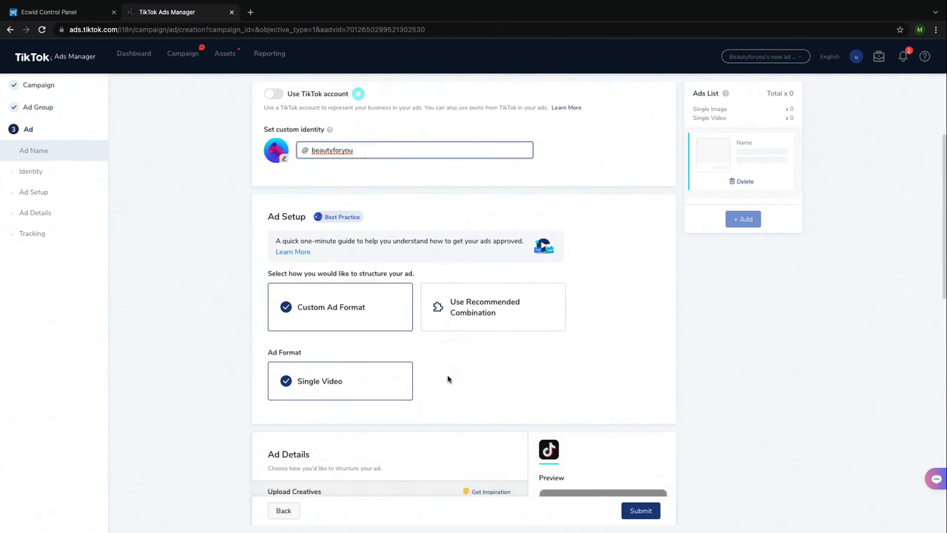
scroll("down", 3)
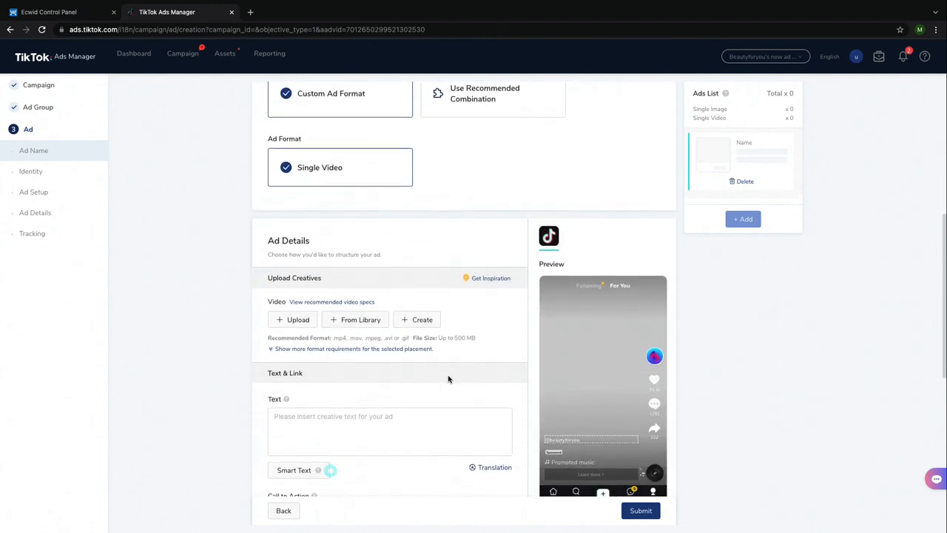
scroll("down", 3)
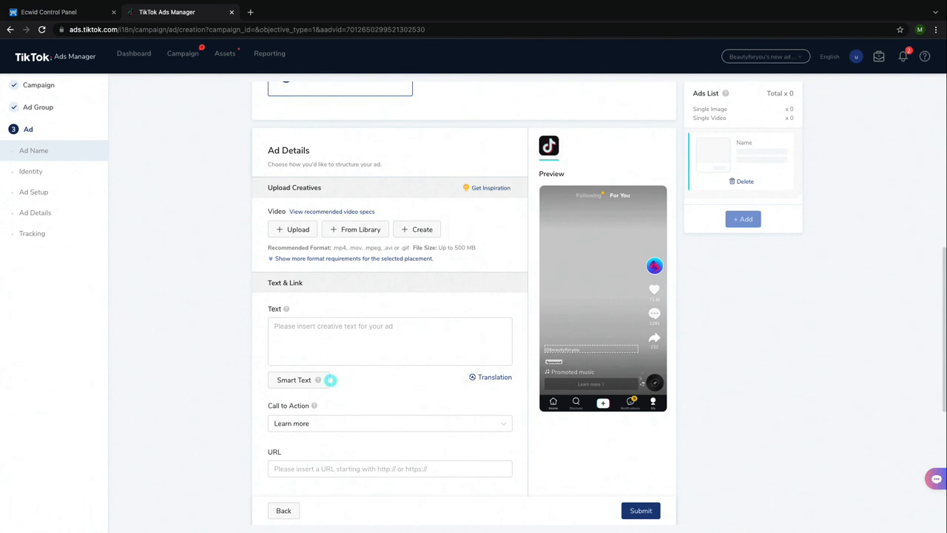
left_click(389, 341)
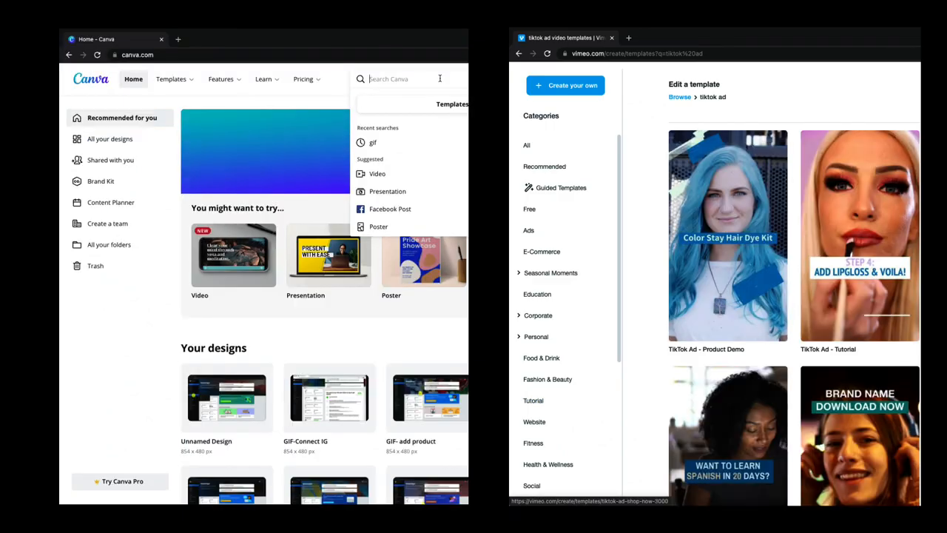
Search Canva for "tiktok ad" templates and pick the TikTok suggestion
type("tiktok ad")
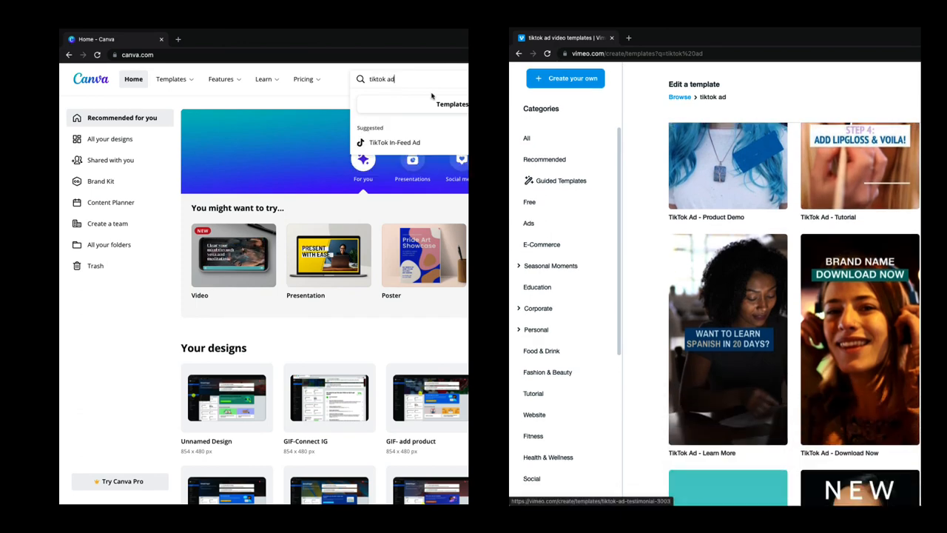
left_click(394, 142)
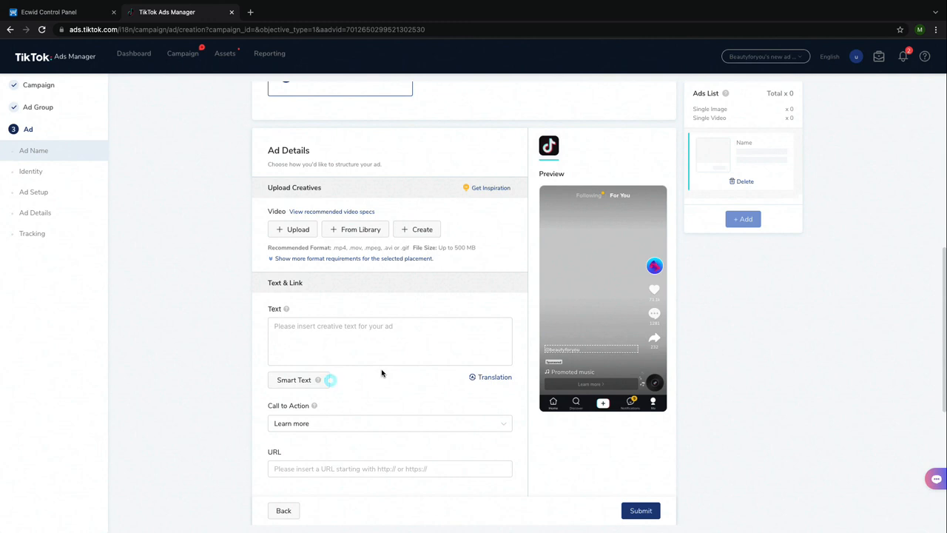
Submit the ad from the Tracking section, triggering the missing website URL error
scroll("down", 3)
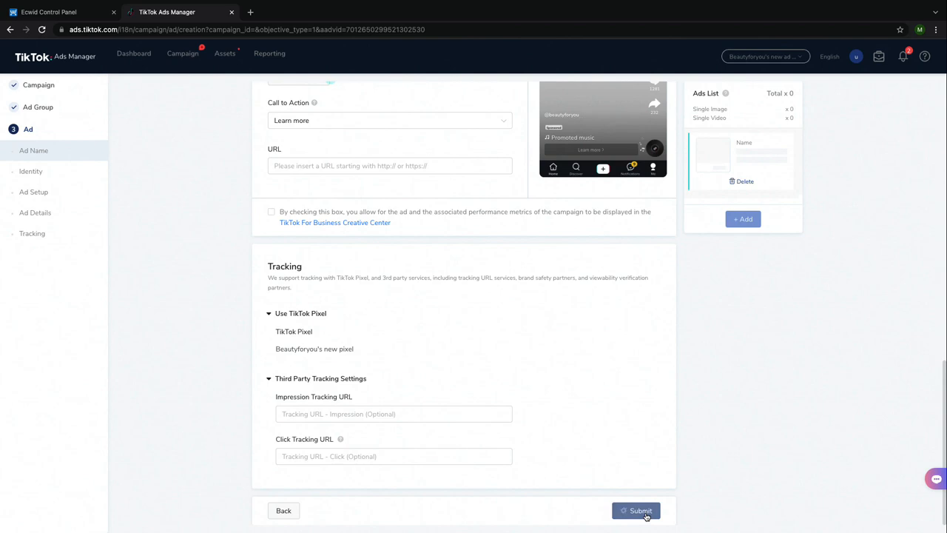
left_click(635, 510)
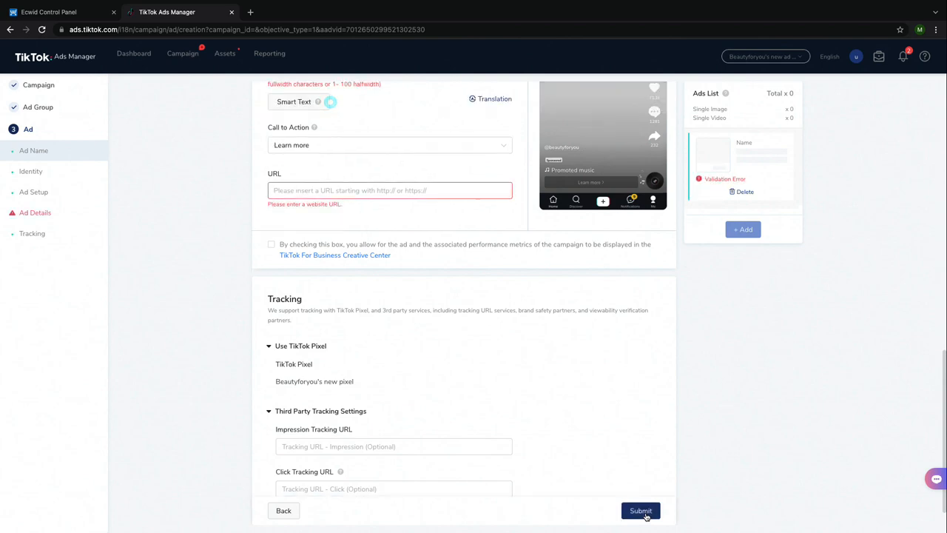